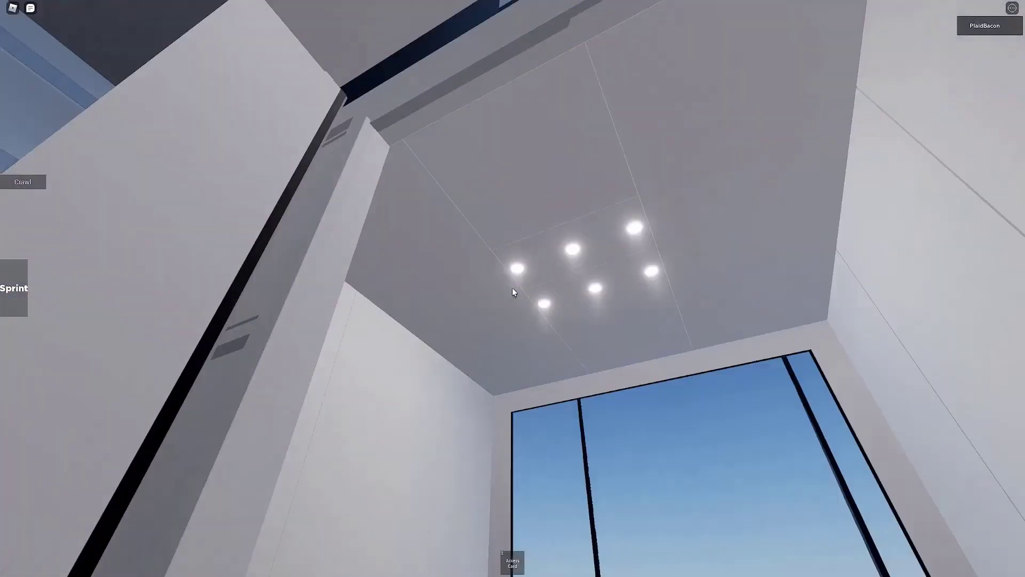
{"action": "mouse_move", "coordinate": [513, 292]}
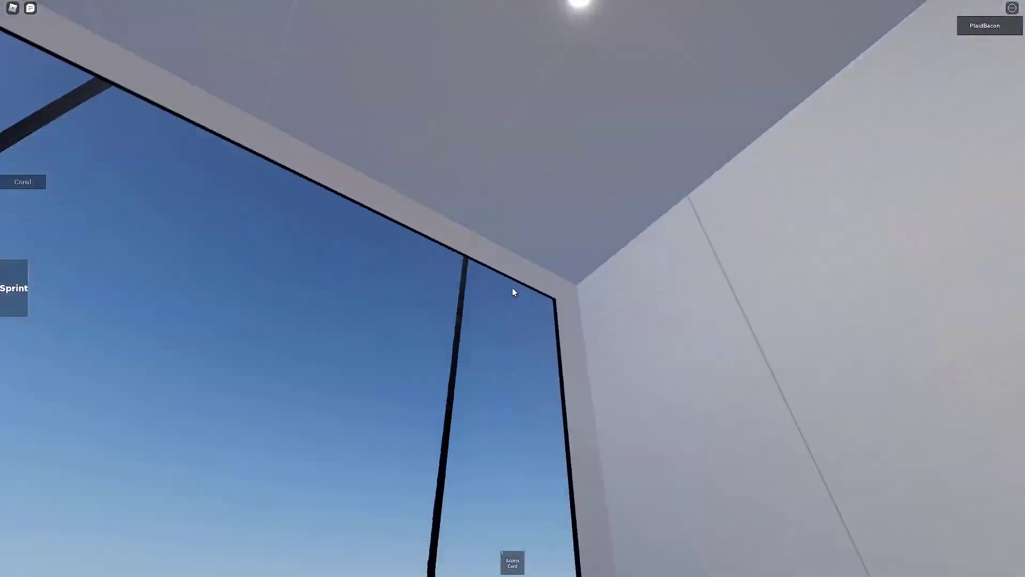
{"action": "mouse_move", "coordinate": [515, 293]}
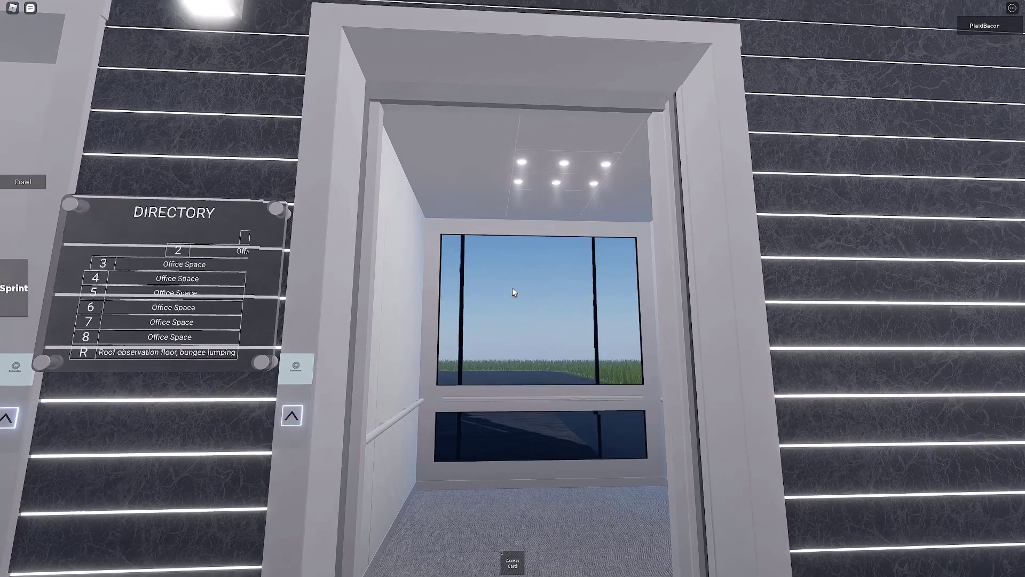
{"action": "mouse_move", "coordinate": [514, 293]}
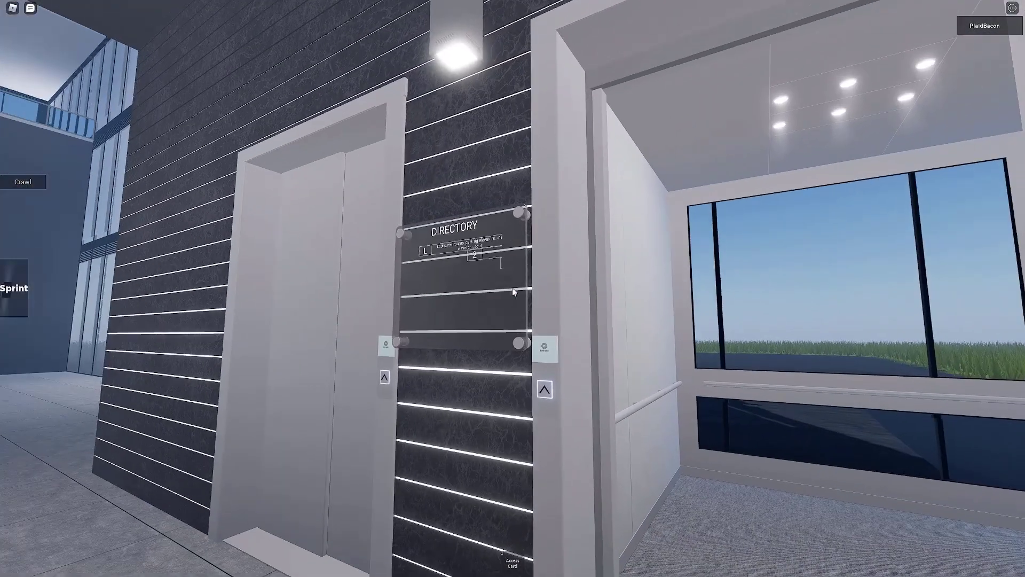